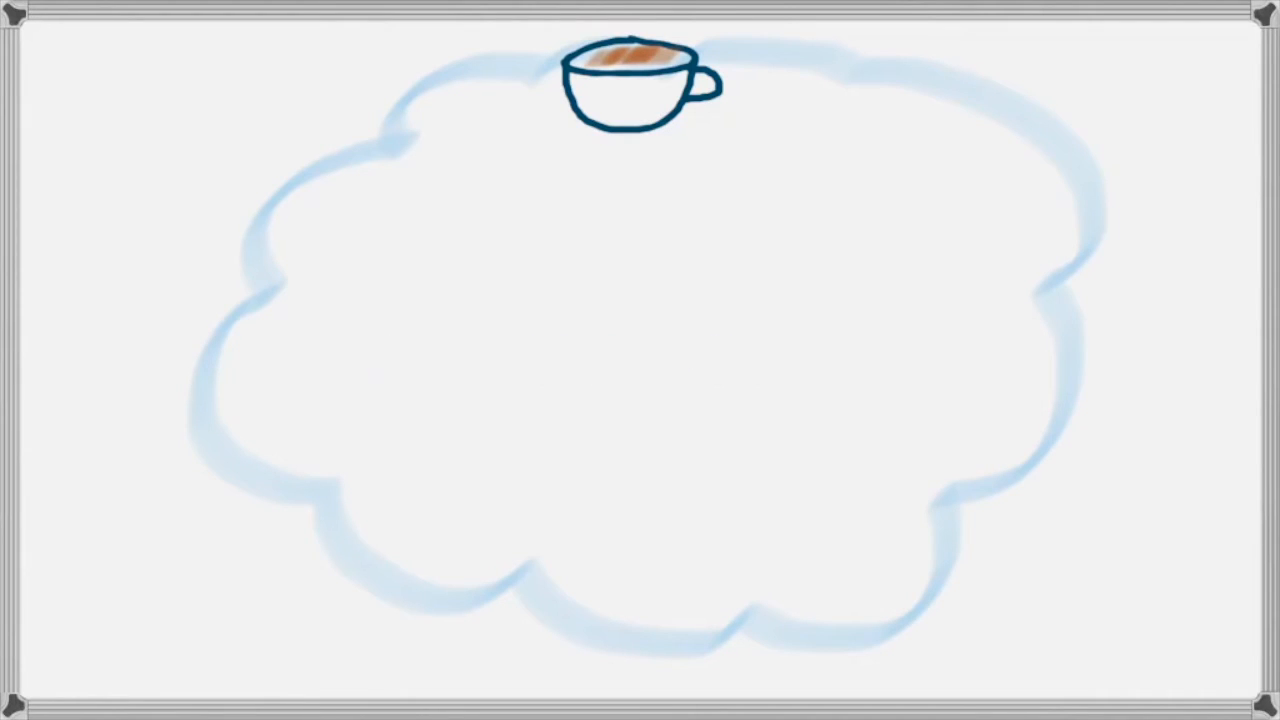
pyautogui.click(457, 330)
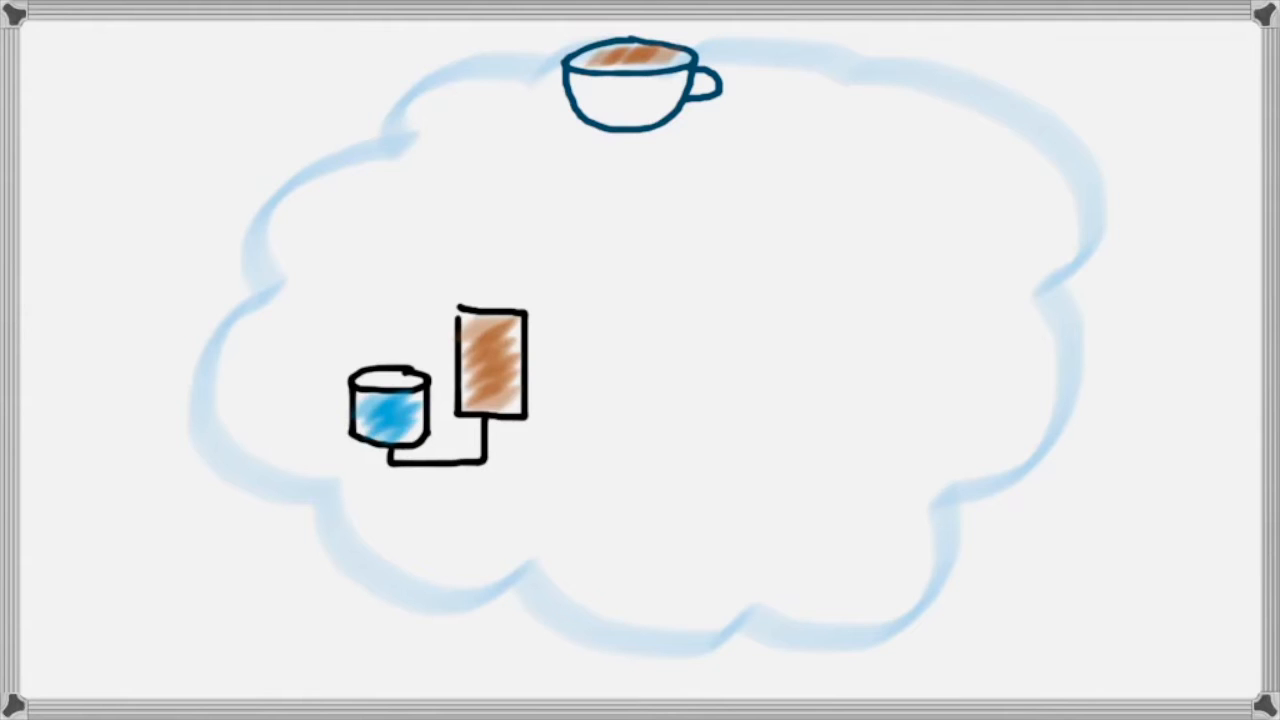
pyautogui.moveTo(580, 217); pyautogui.dragTo(582, 404)
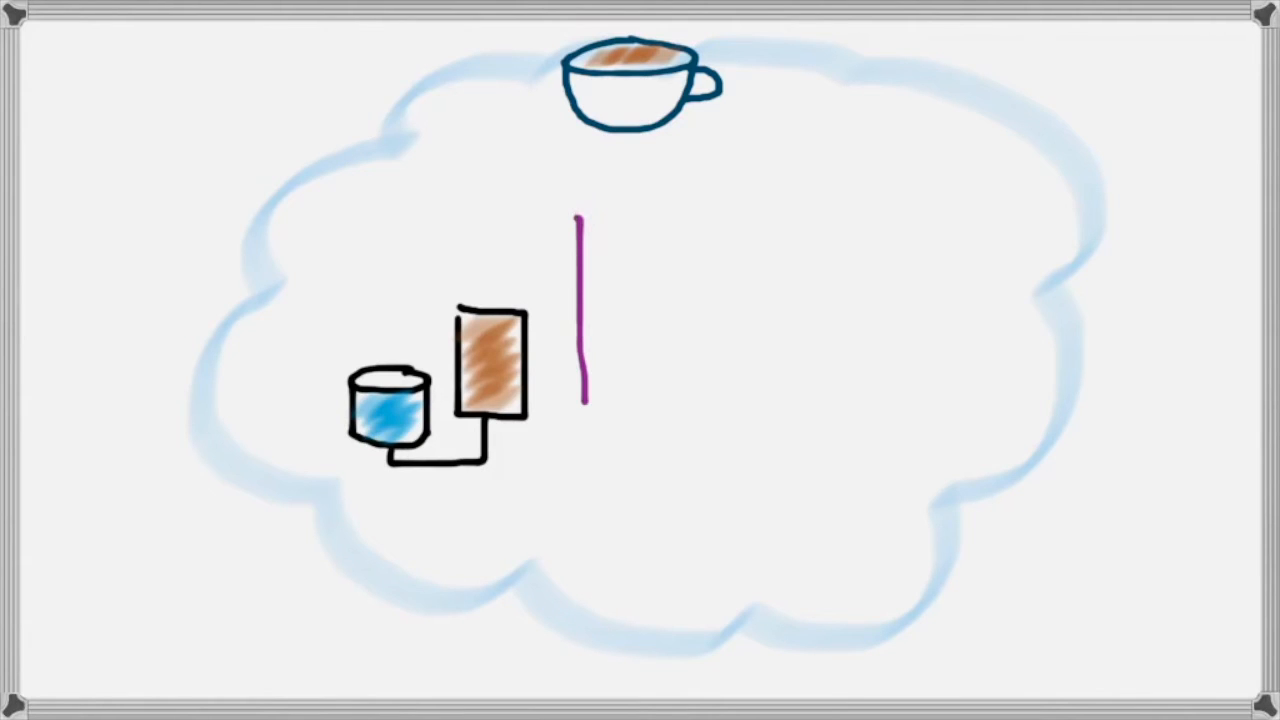